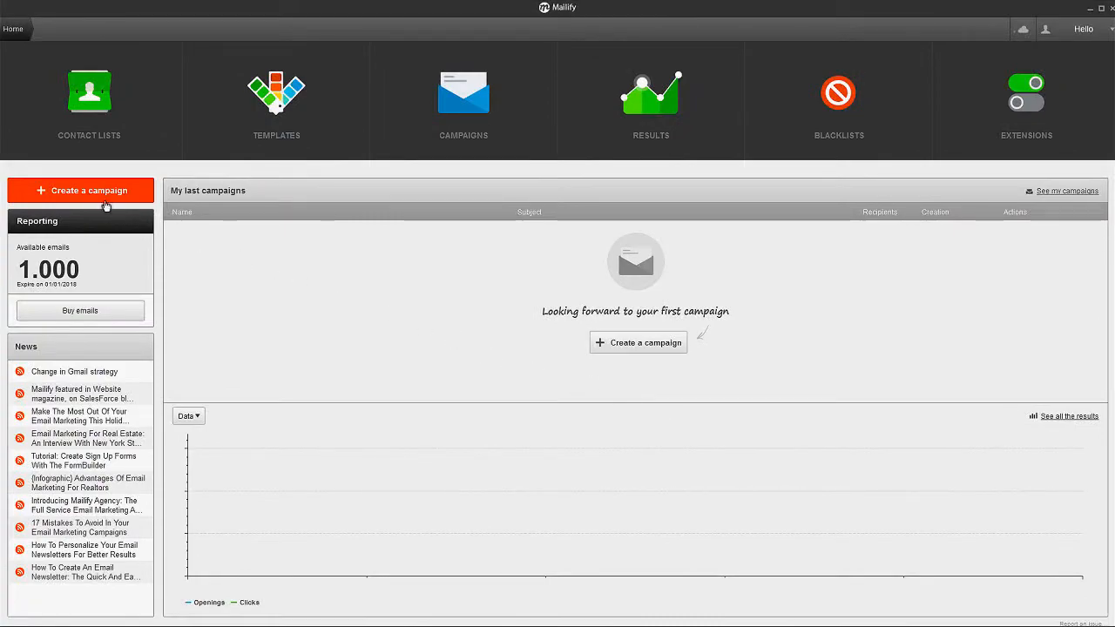
- Start a new email campaign from the Home screen's 'Create a campaign' button
{"action": "left_click", "coordinate": [80, 190]}
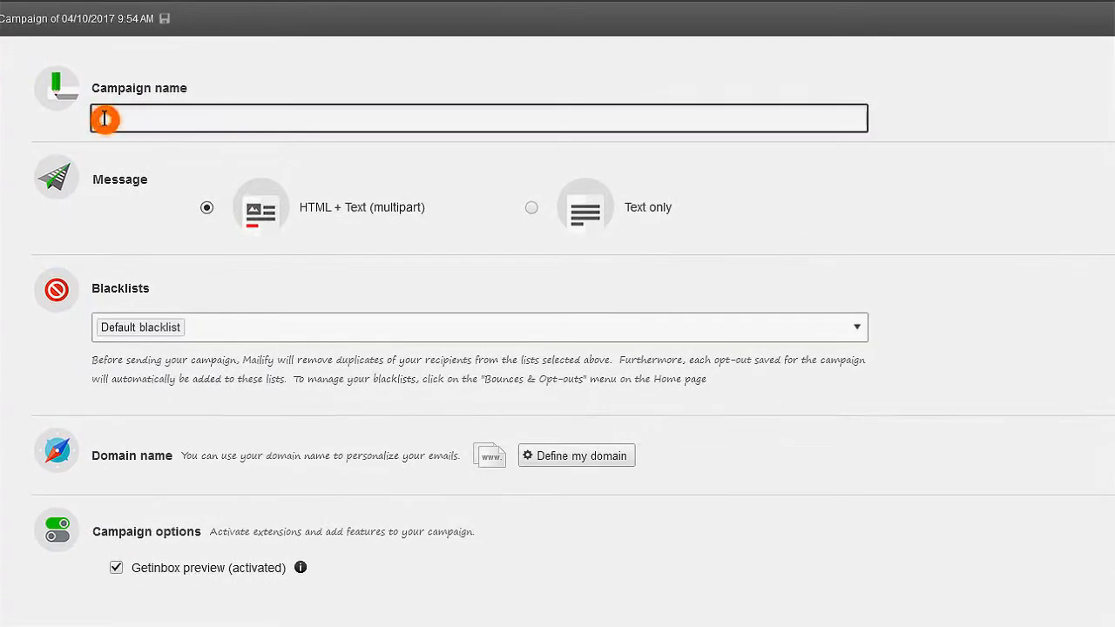
- Name the campaign 'My first campaign' and go to its Recipients step
{"action": "type", "text": "My first campaign"}
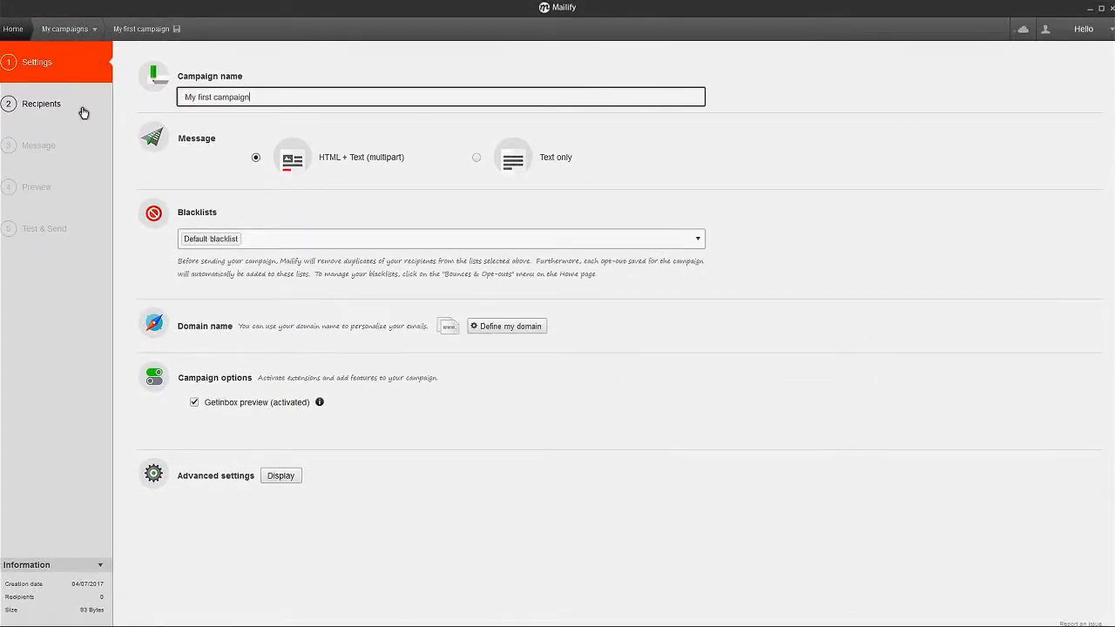
{"action": "left_click", "coordinate": [41, 103]}
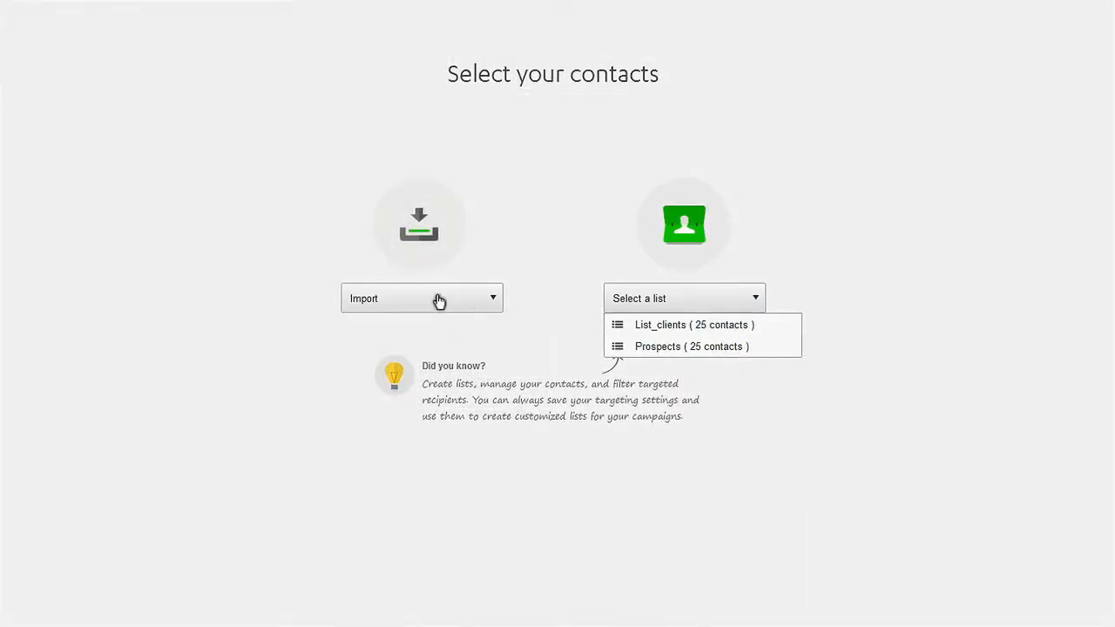
- Import contact-list.xls as recipients and run the email analysis on the 70 contacts
{"action": "left_click", "coordinate": [420, 298]}
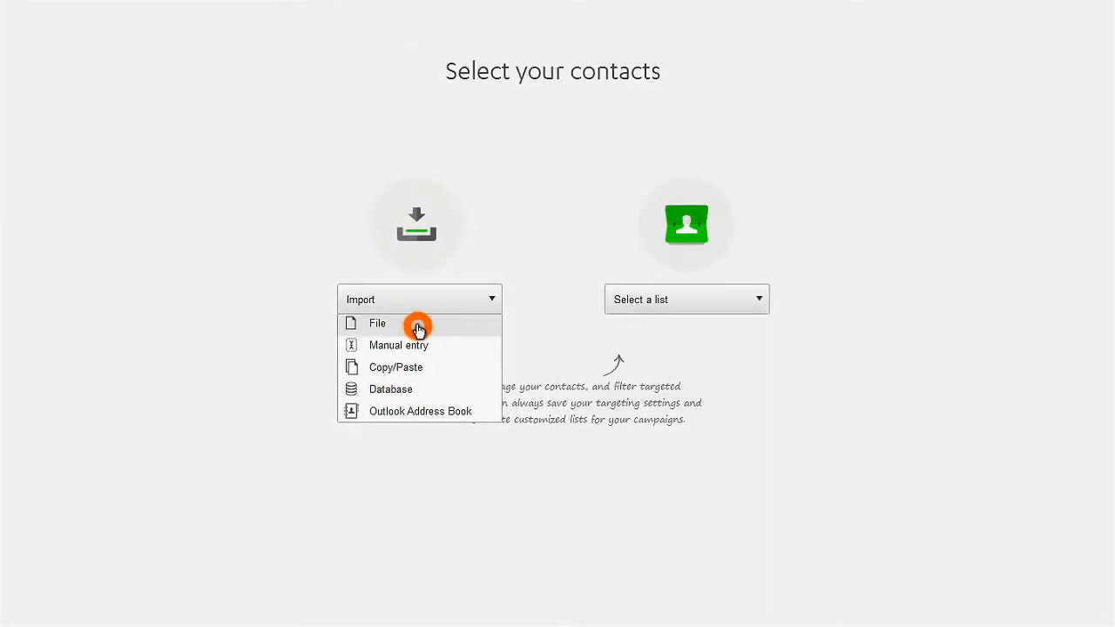
{"action": "left_click", "coordinate": [377, 324]}
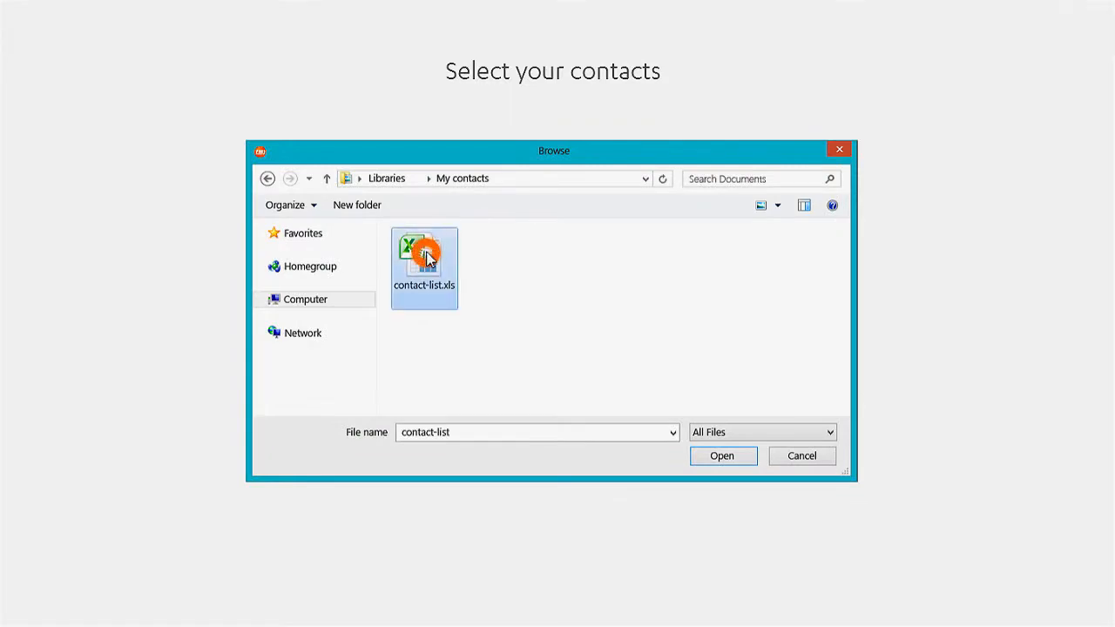
{"action": "left_click", "coordinate": [722, 455]}
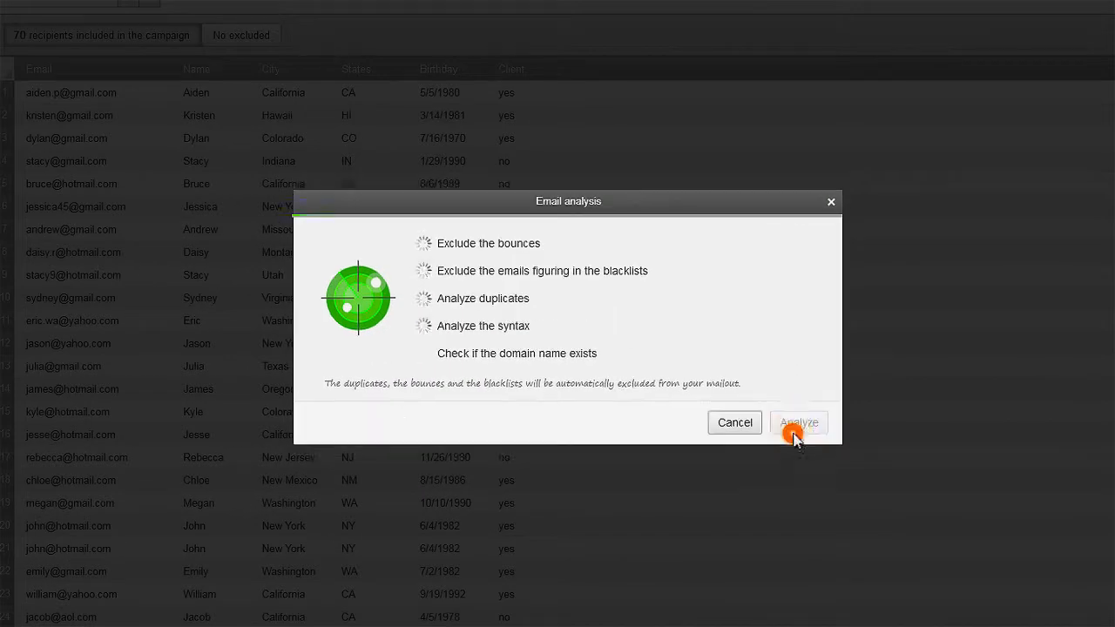
{"action": "left_click", "coordinate": [798, 422]}
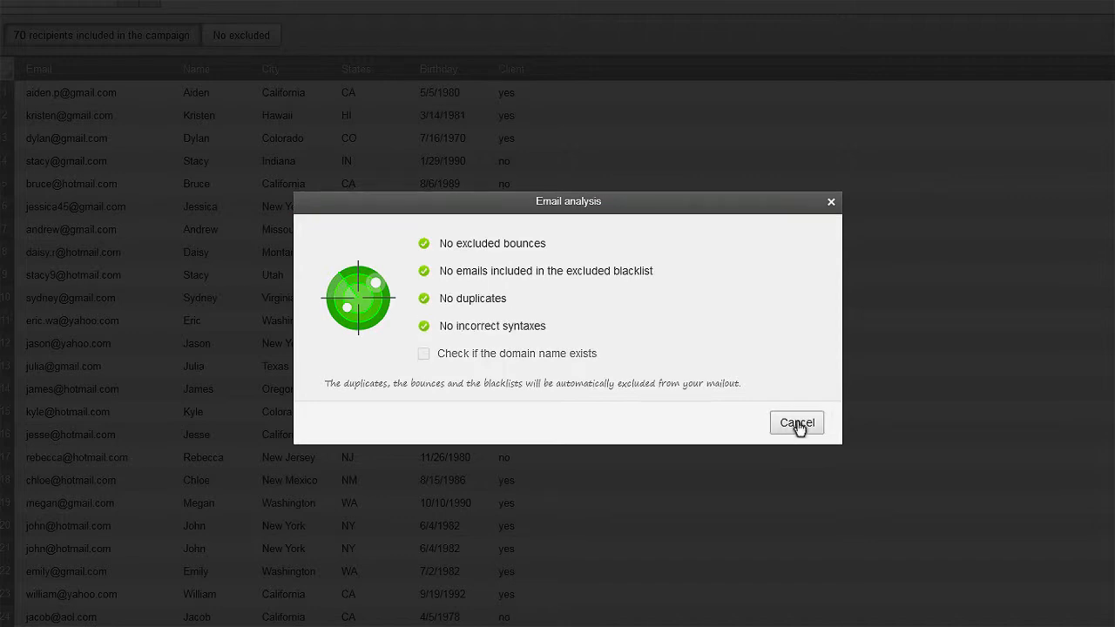
{"action": "left_click", "coordinate": [796, 422]}
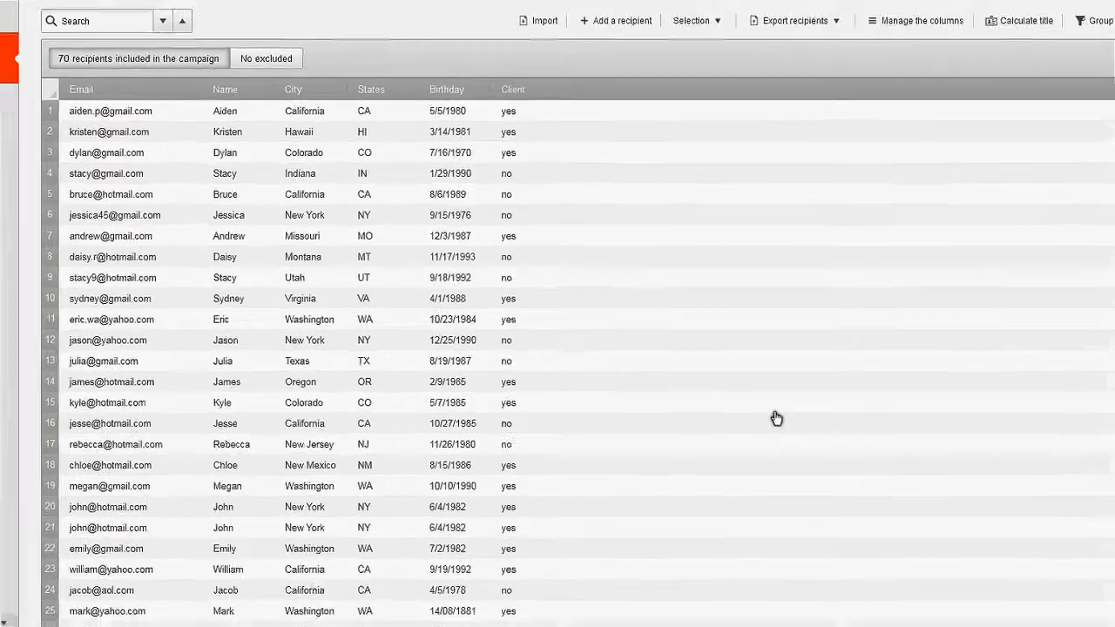
- Set the subject to 'An offer just for you' followed by the recipient's Name field
{"action": "left_click", "coordinate": [39, 146]}
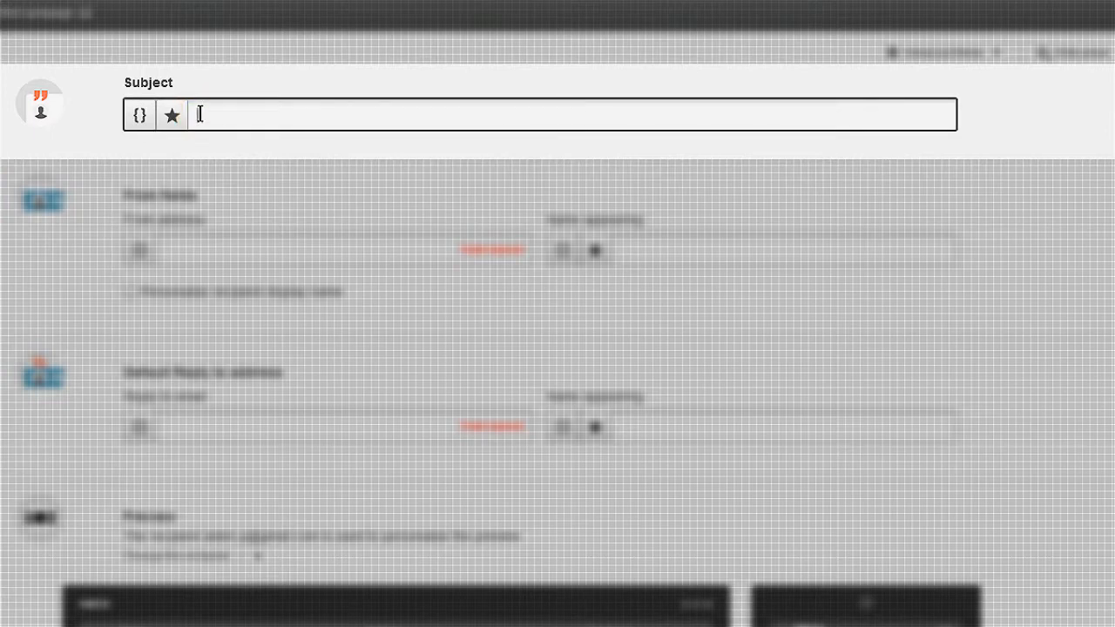
{"action": "type", "text": "An offer just"}
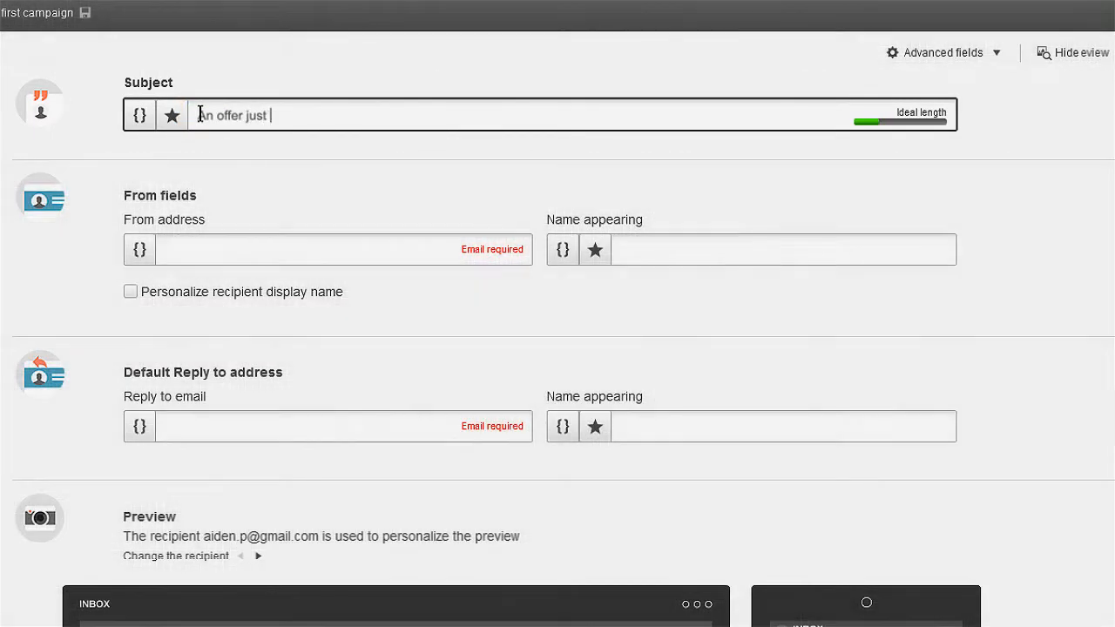
{"action": "left_click", "coordinate": [139, 115]}
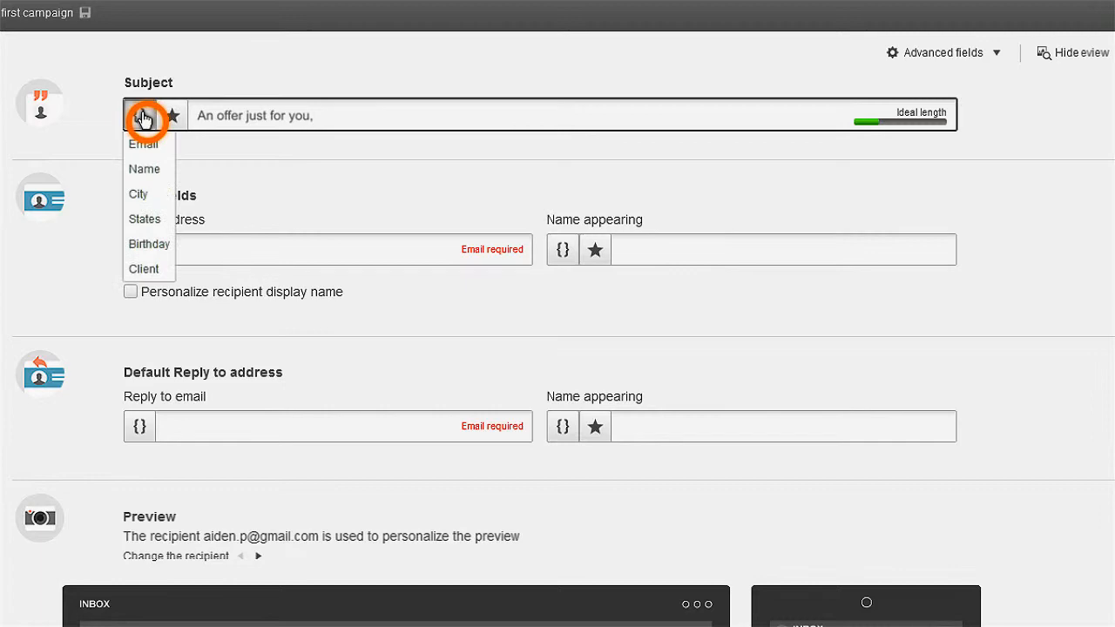
{"action": "left_click", "coordinate": [144, 169]}
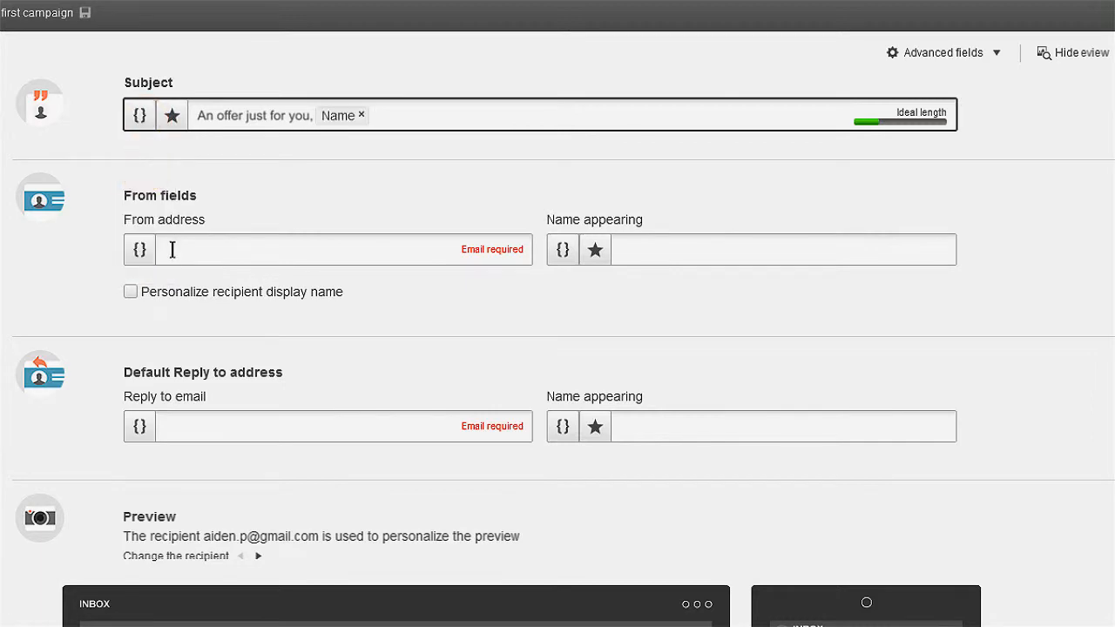
{"action": "type", "text": "contact@mycompany.com"}
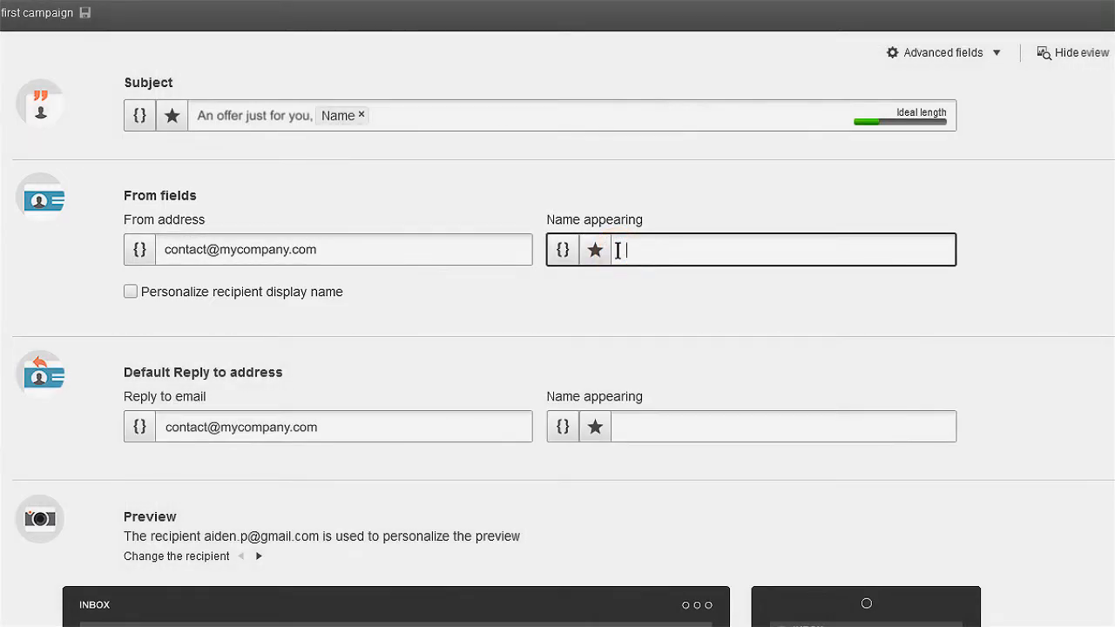
{"action": "type", "text": "Our company"}
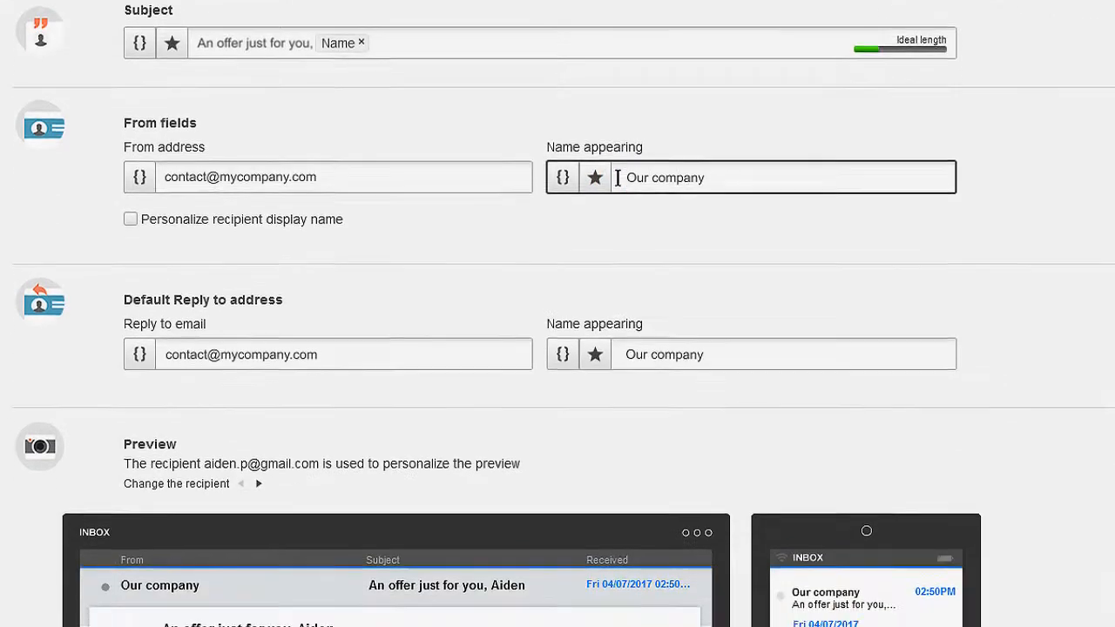
{"action": "scroll", "scroll_direction": "down", "scroll_amount": 3}
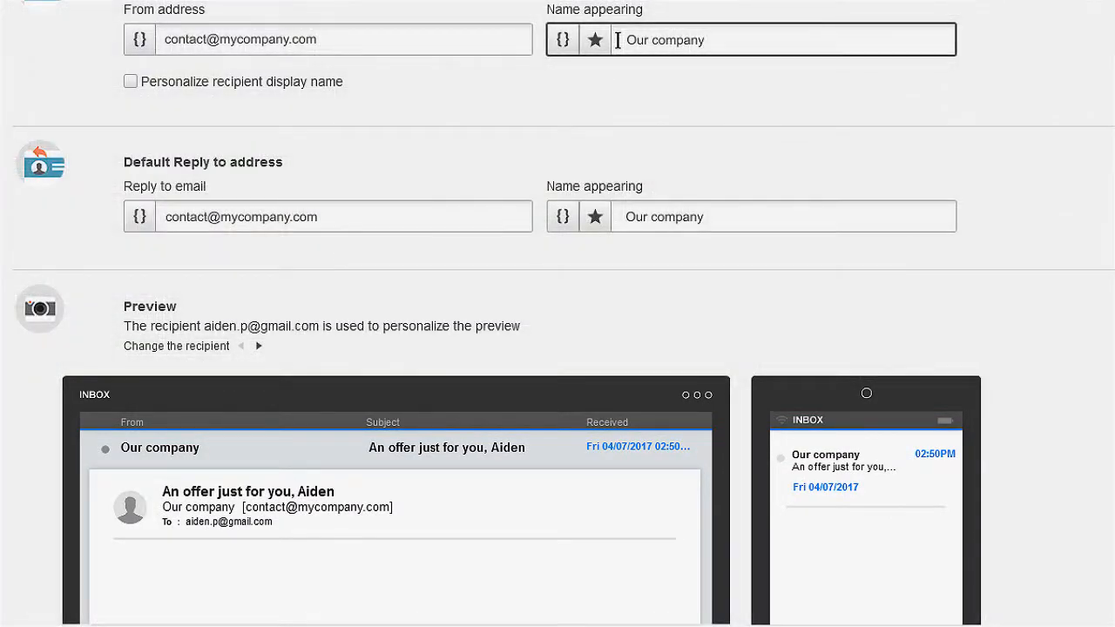
{"action": "scroll", "scroll_direction": "up", "scroll_amount": 3}
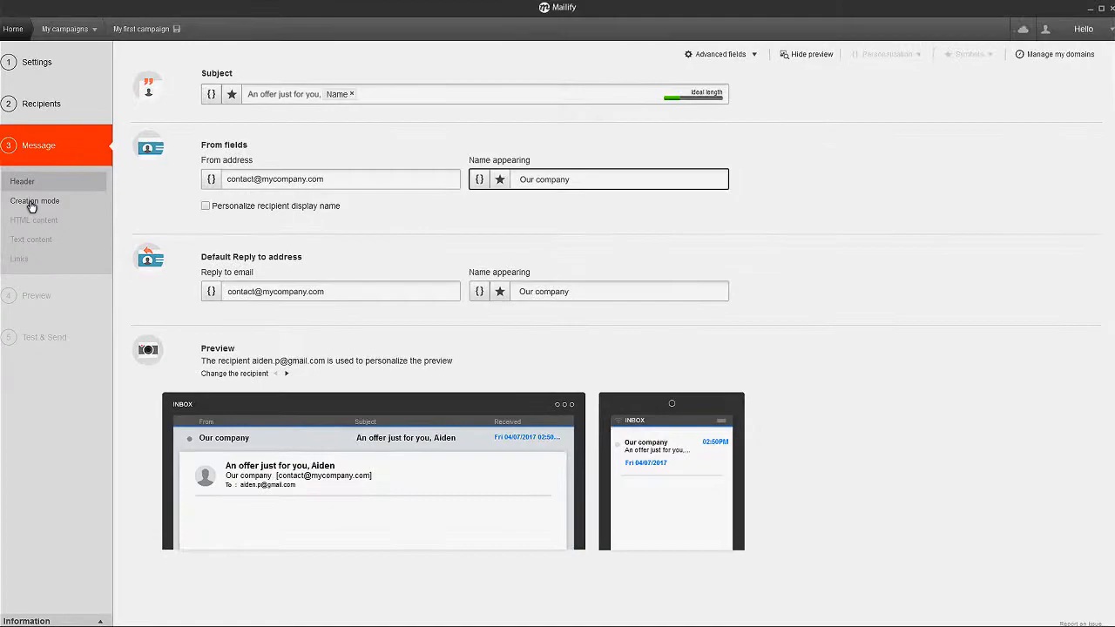
- Filter templates to the E-commerce category and select the OurCompany template
{"action": "left_click", "coordinate": [35, 201]}
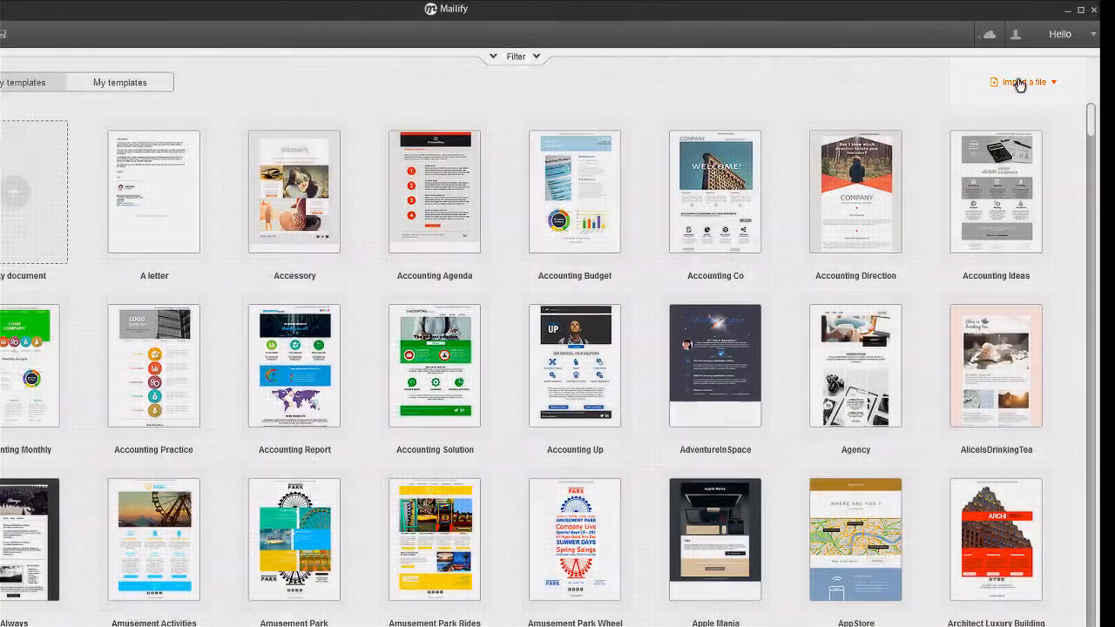
{"action": "left_click", "coordinate": [1019, 81]}
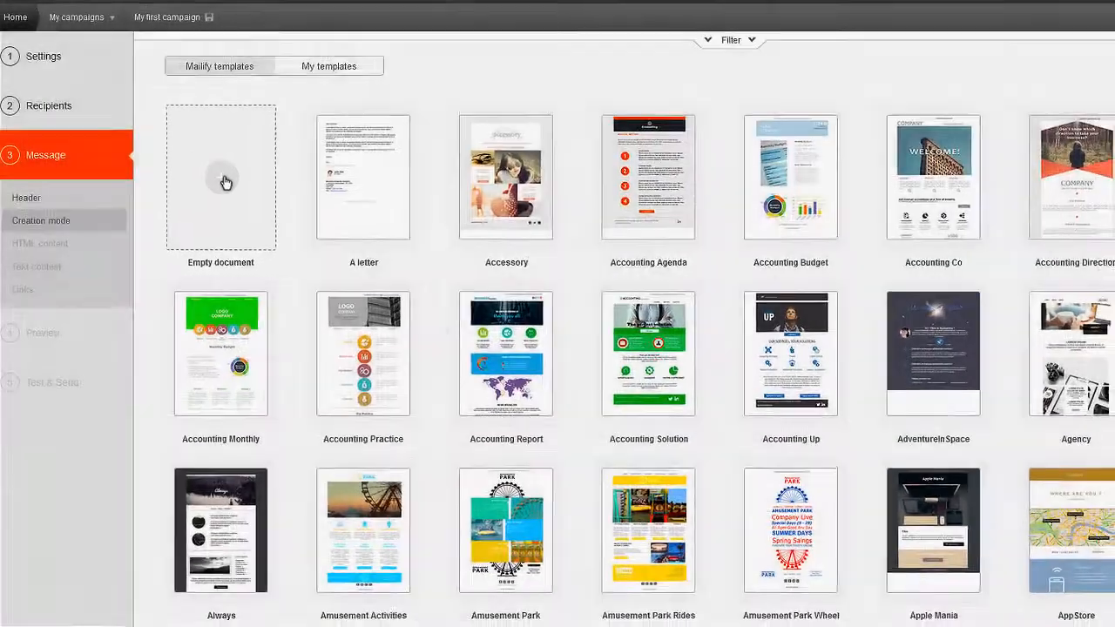
{"action": "left_click", "coordinate": [1051, 69]}
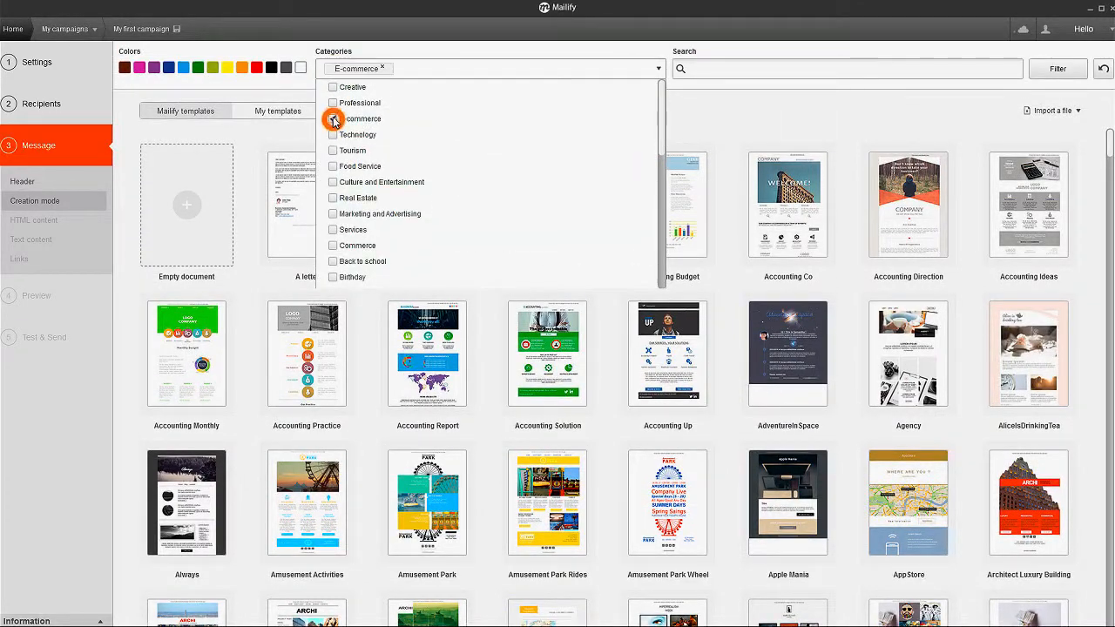
{"action": "left_click", "coordinate": [1056, 69]}
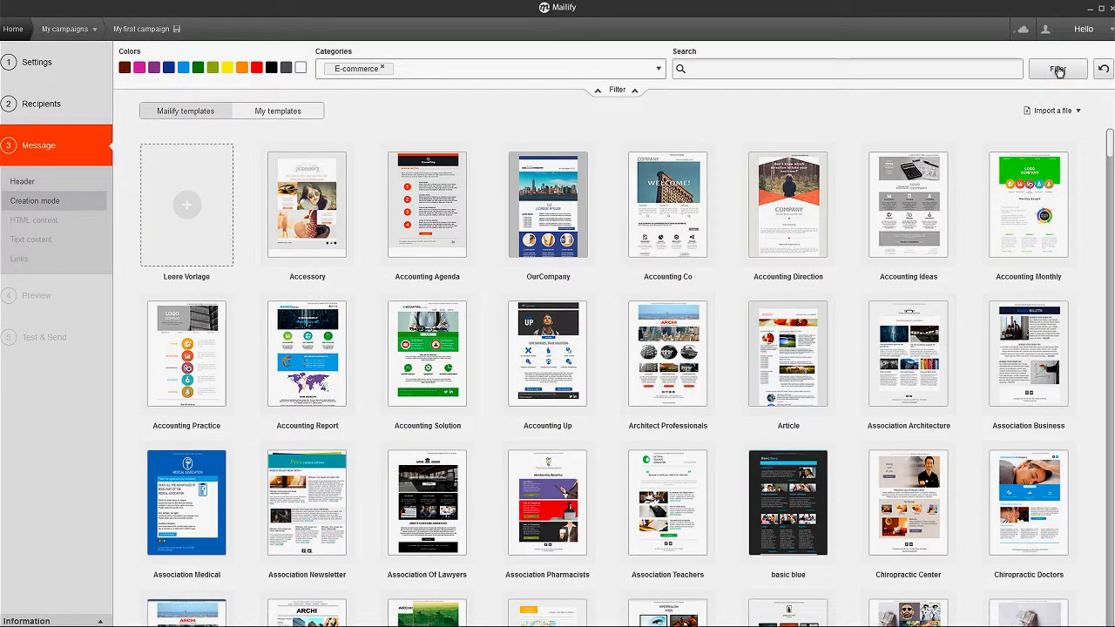
{"action": "mouse_move", "coordinate": [638, 170]}
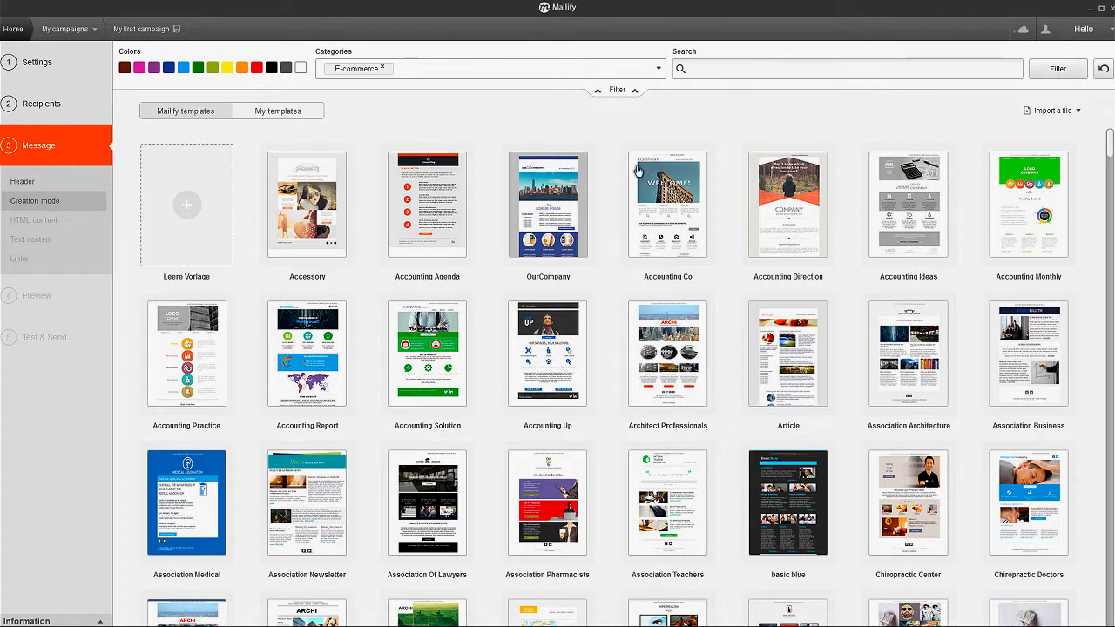
{"action": "mouse_move", "coordinate": [547, 205]}
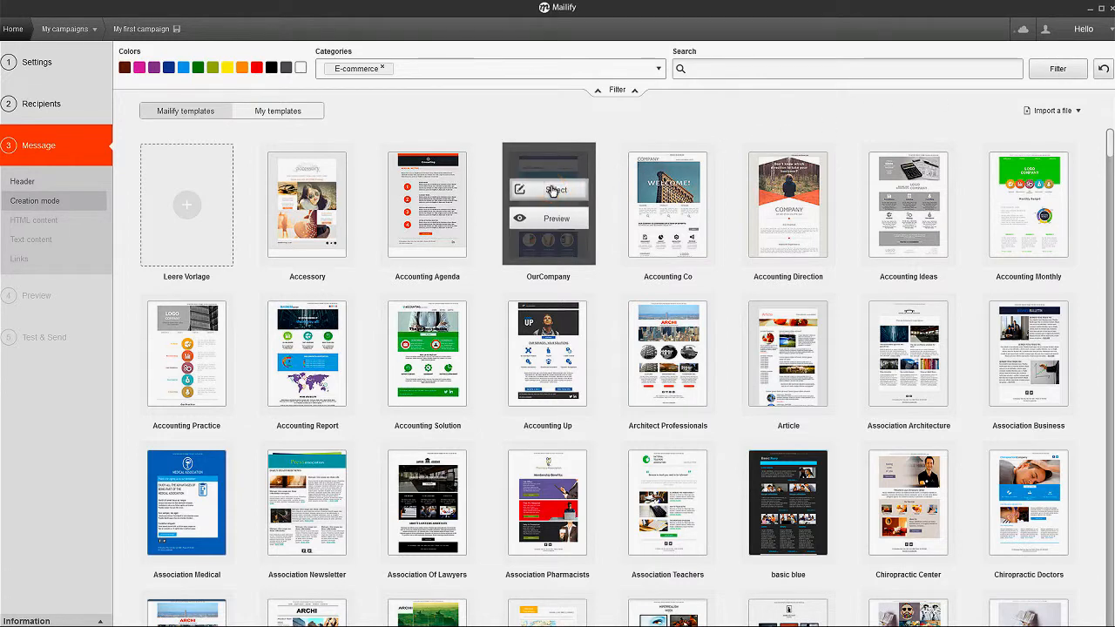
{"action": "left_click", "coordinate": [547, 189]}
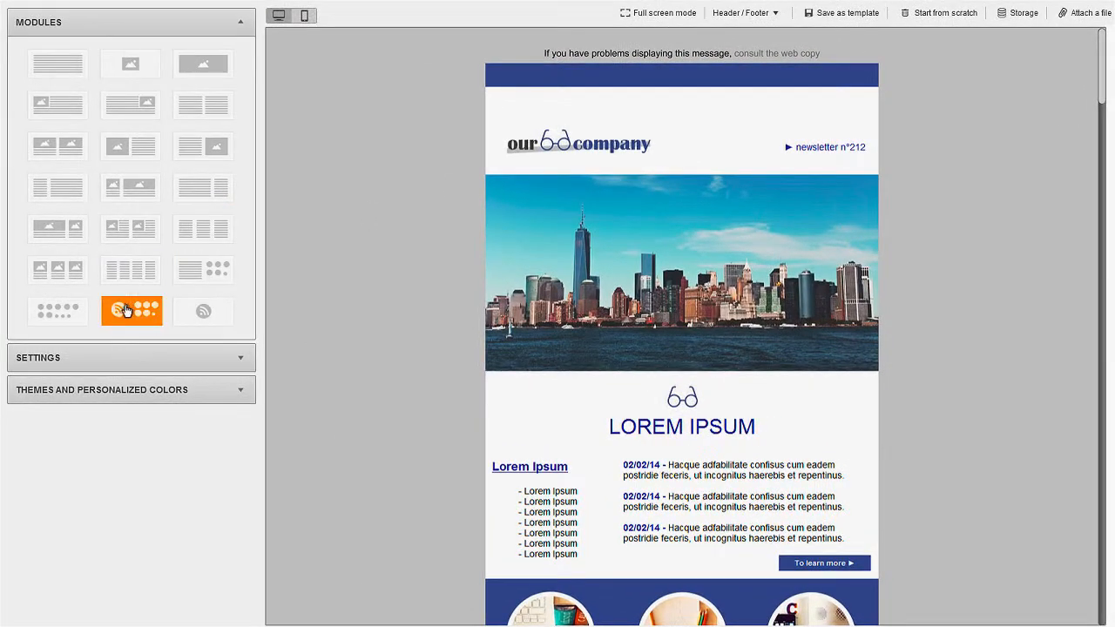
- Apply the Artic colour theme from the template's Themes settings
{"action": "scroll", "scroll_direction": "down", "scroll_amount": 3}
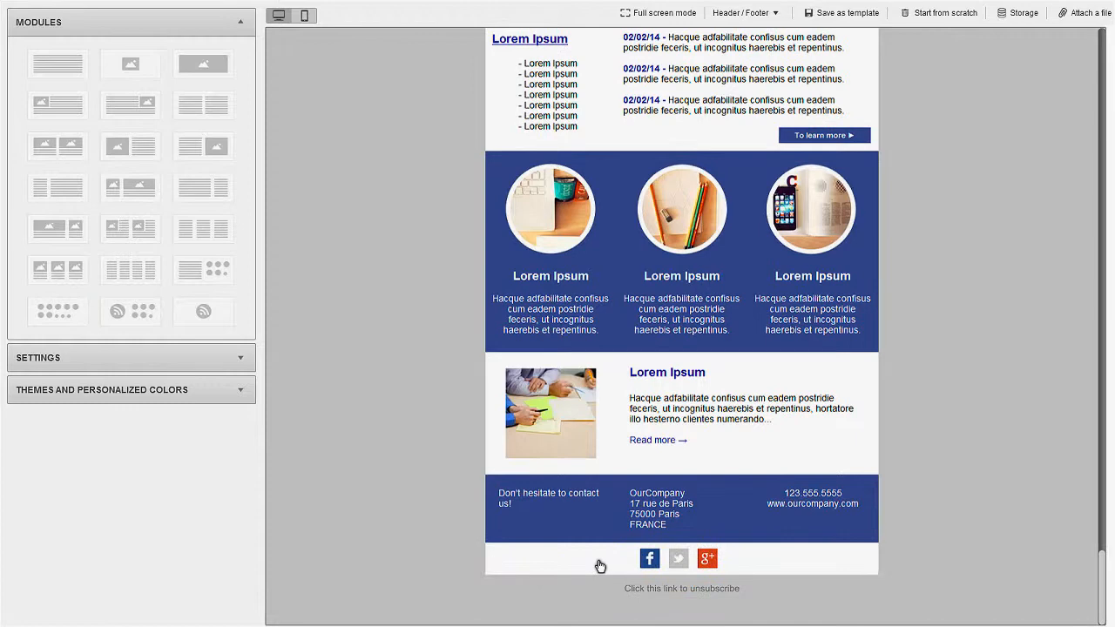
{"action": "left_click", "coordinate": [129, 357]}
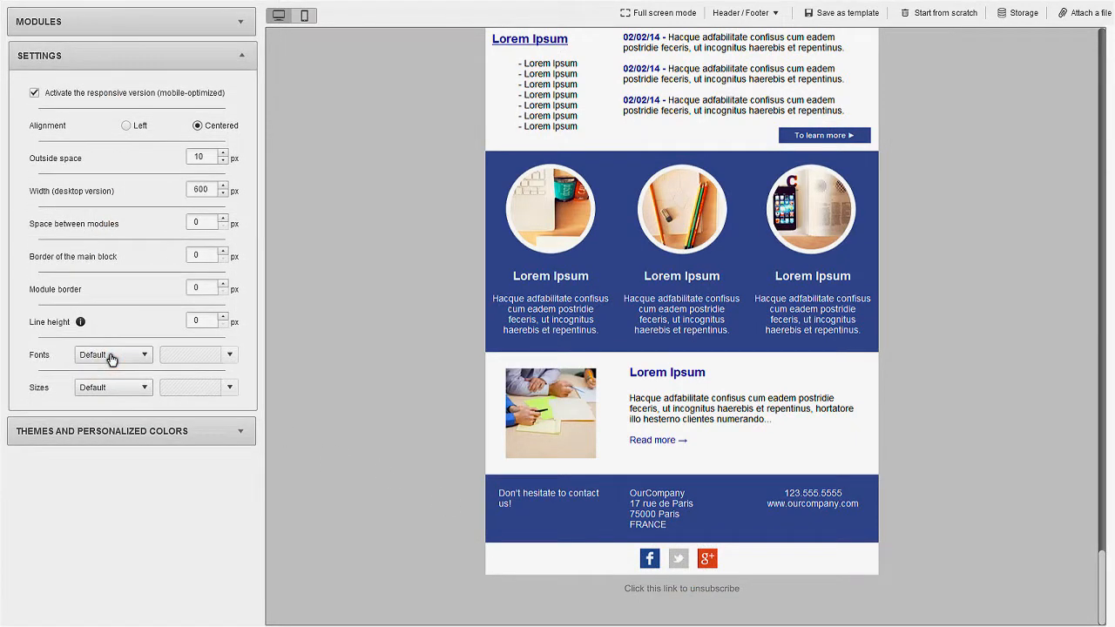
{"action": "left_click", "coordinate": [102, 431]}
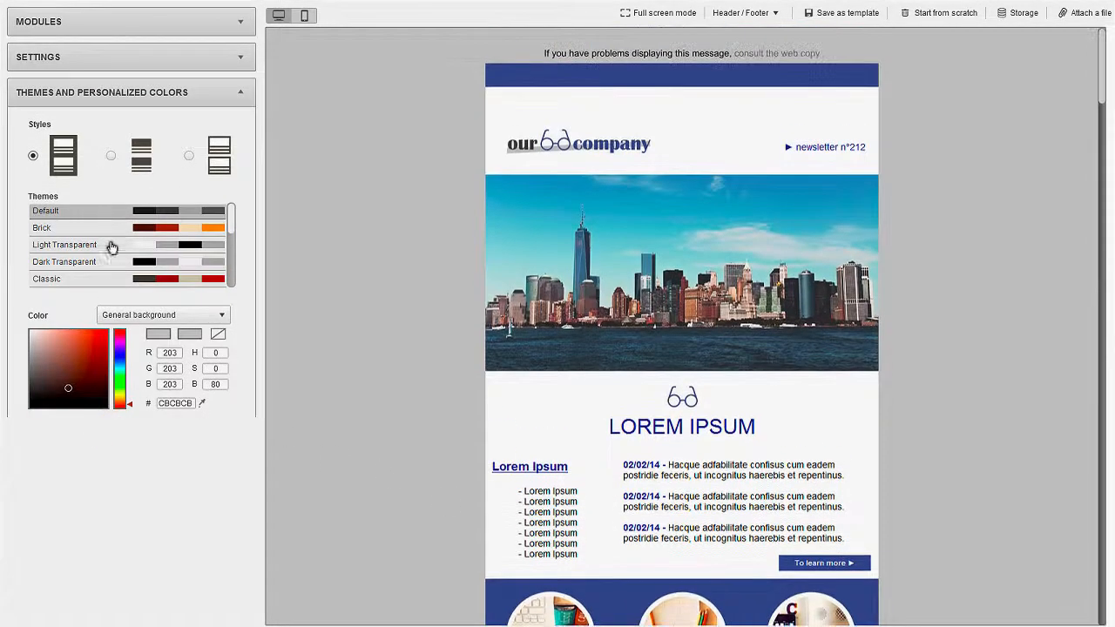
{"action": "left_click", "coordinate": [111, 229]}
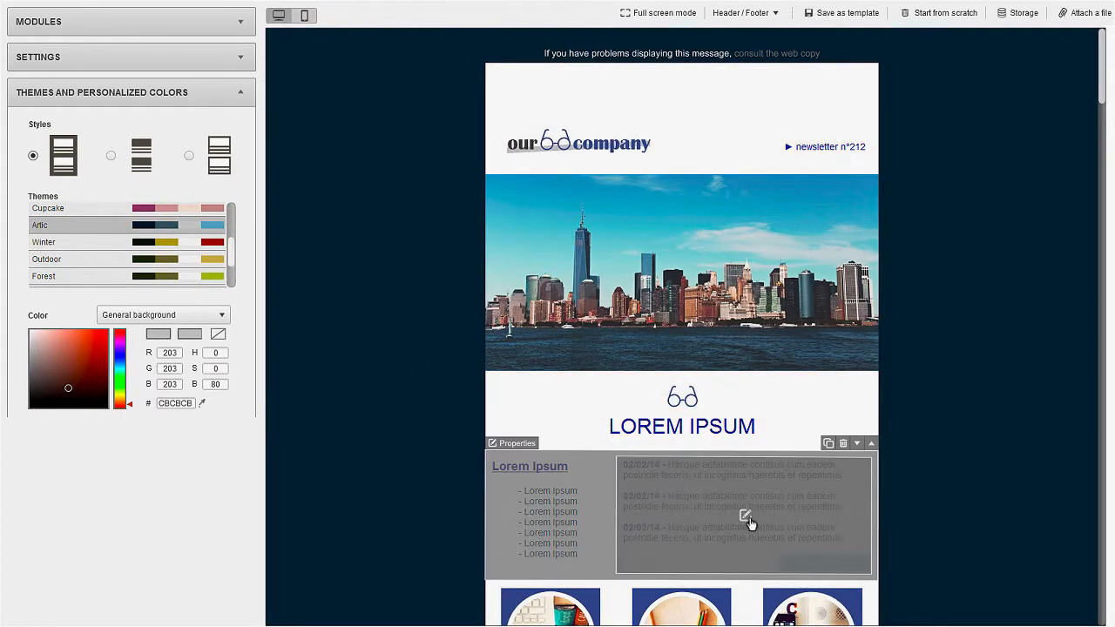
{"action": "left_click", "coordinate": [746, 515]}
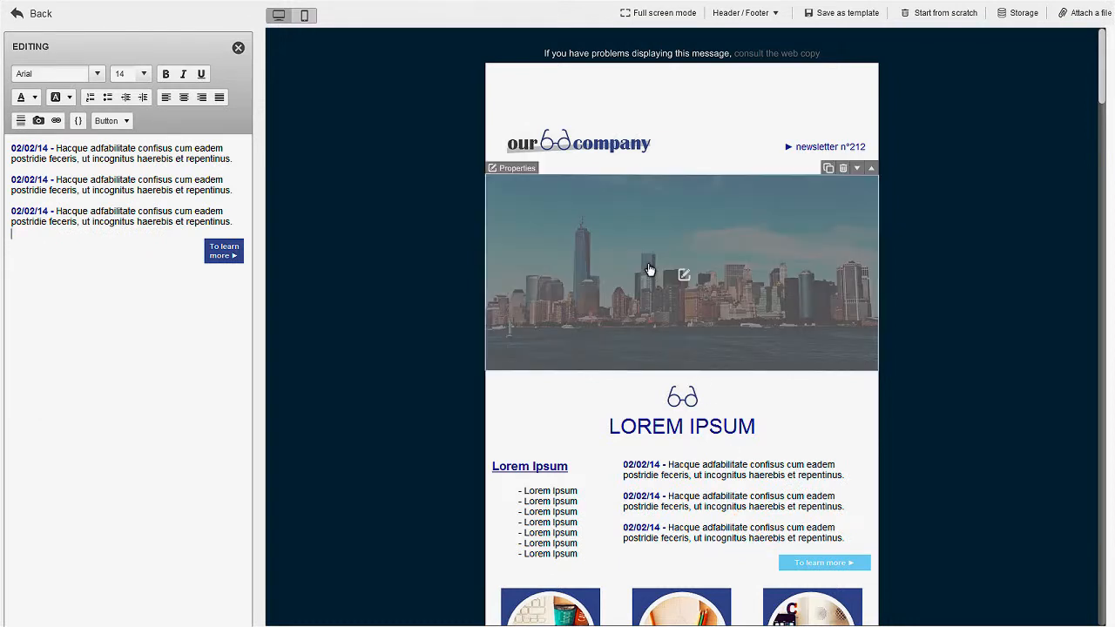
- Replace the skyline header image with ville.jpg imported from the computer
{"action": "left_click", "coordinate": [684, 274]}
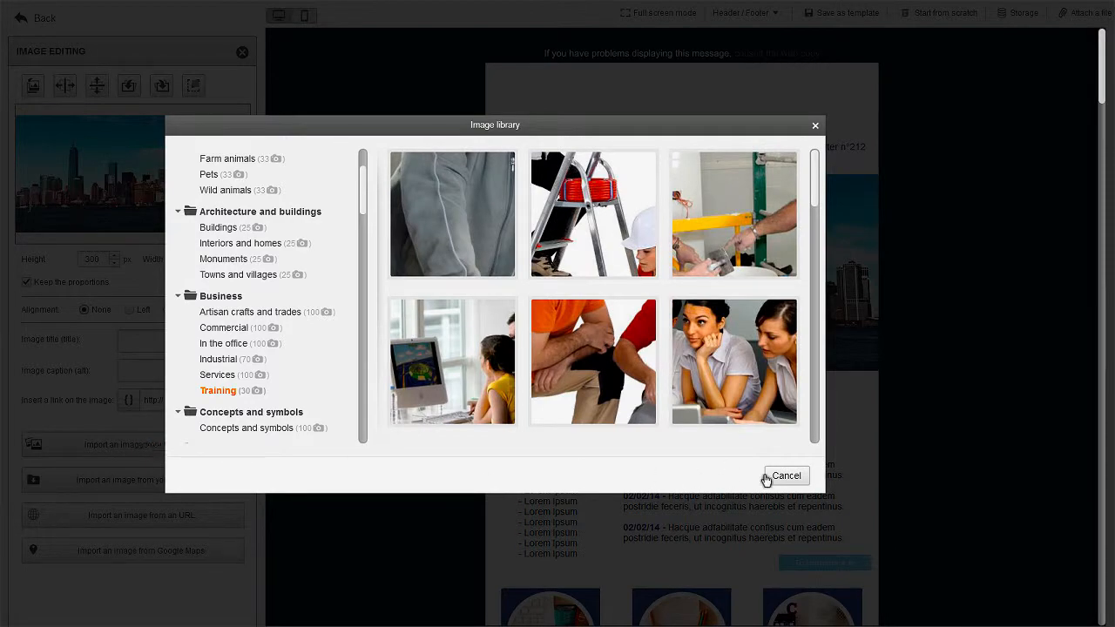
{"action": "left_click", "coordinate": [785, 476]}
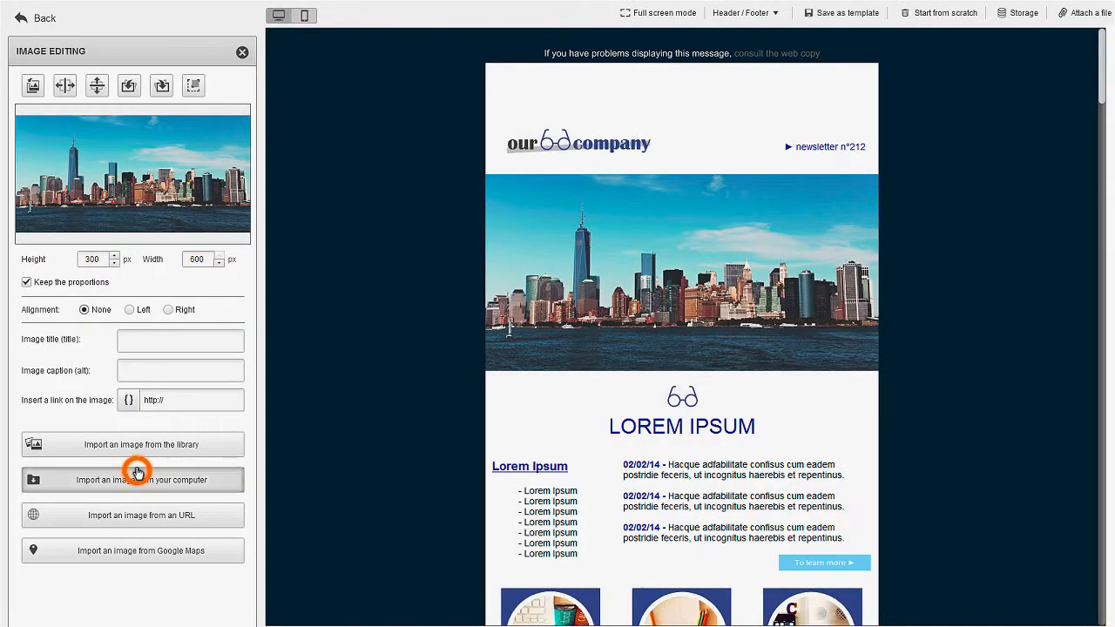
{"action": "left_click", "coordinate": [132, 480]}
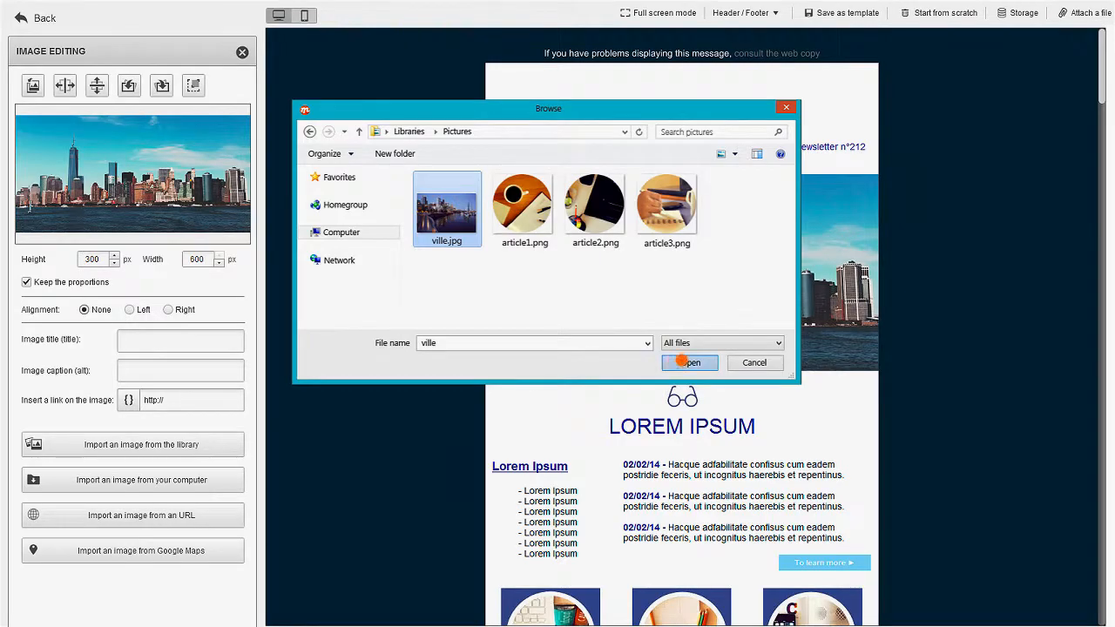
{"action": "left_click", "coordinate": [688, 362]}
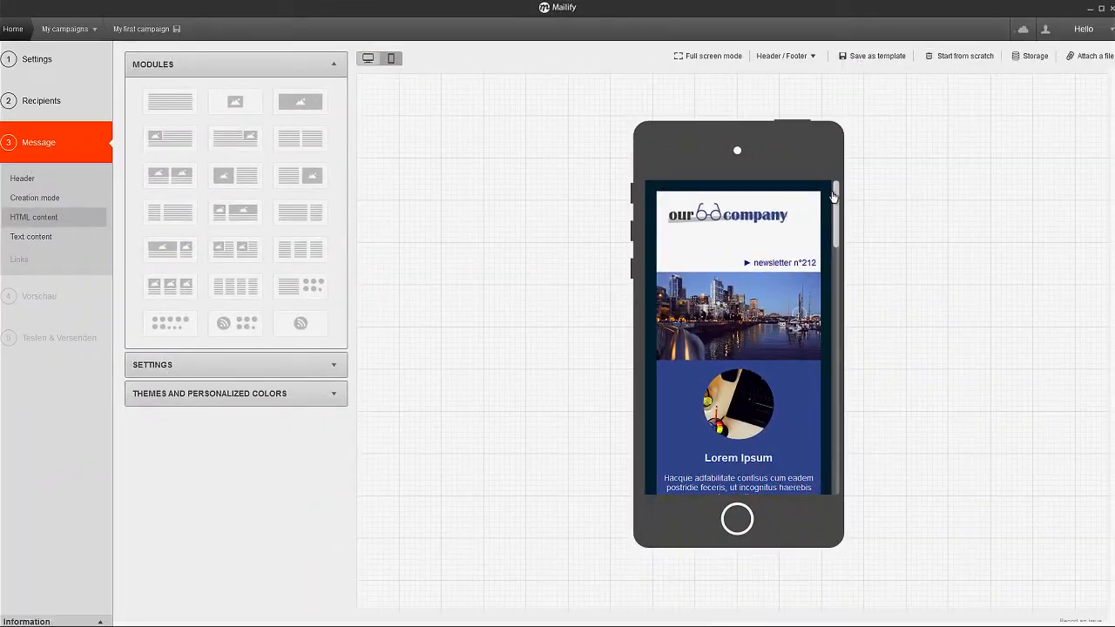
- Scroll through the mobile layout preview, then switch to the message's Text content
{"action": "scroll", "scroll_direction": "down", "scroll_amount": 3}
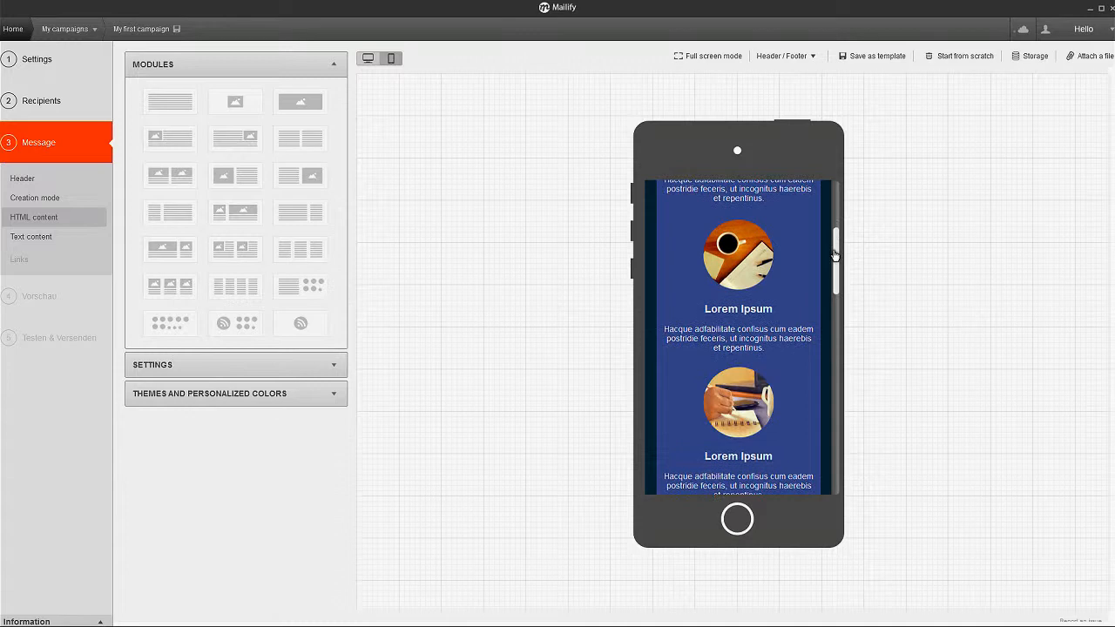
{"action": "scroll", "scroll_direction": "up", "scroll_amount": 3}
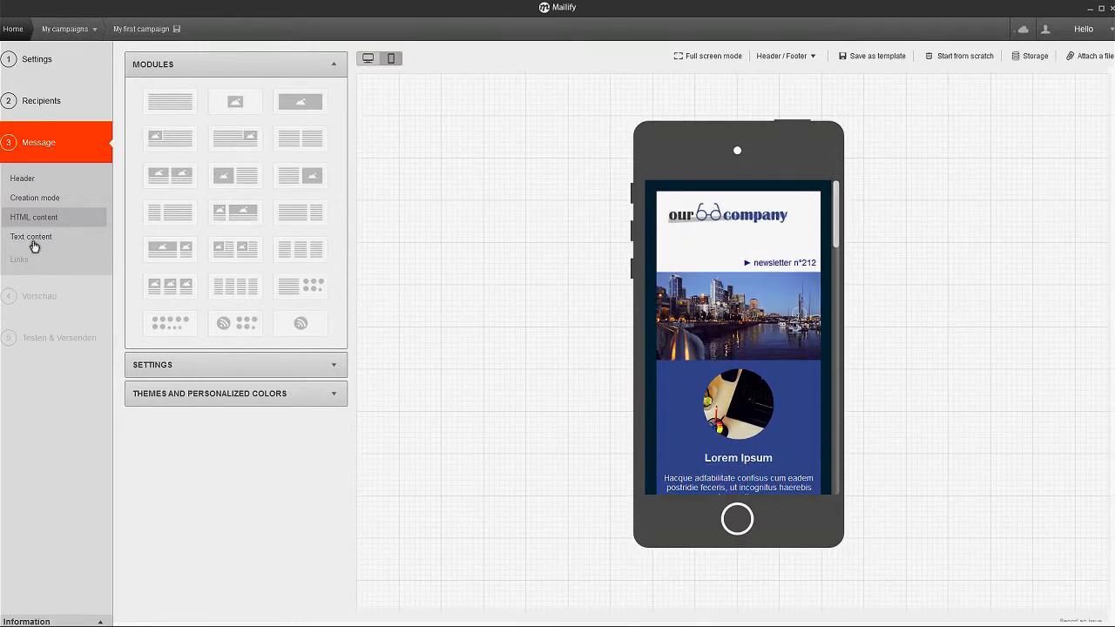
{"action": "left_click", "coordinate": [31, 236]}
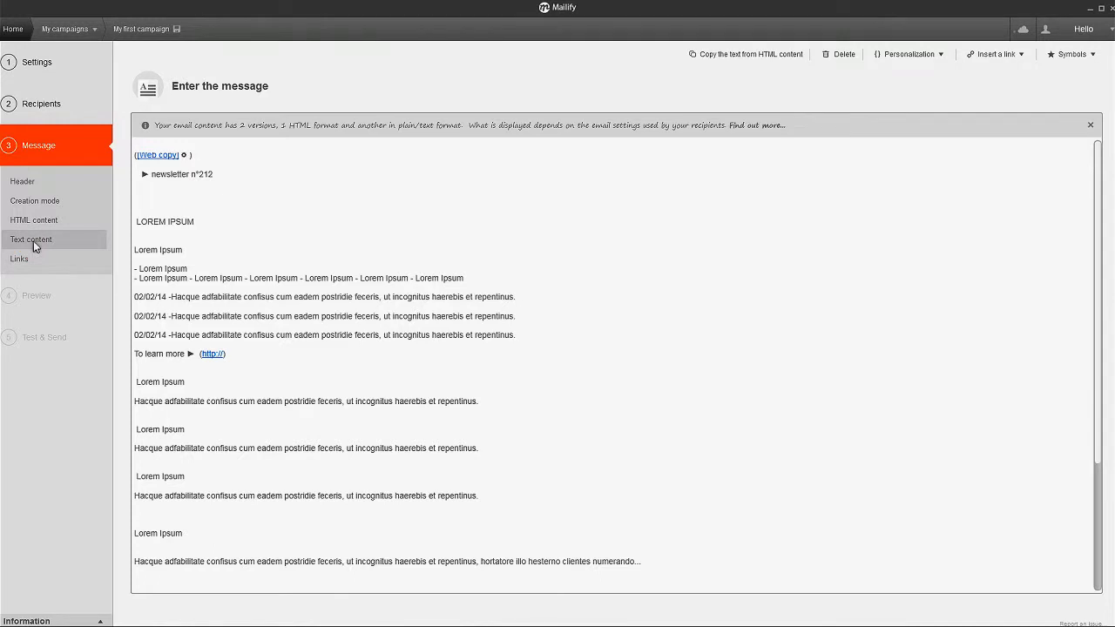
- Copy the HTML content into the plain-text version, check the links, and go to Preview
{"action": "left_click", "coordinate": [744, 54]}
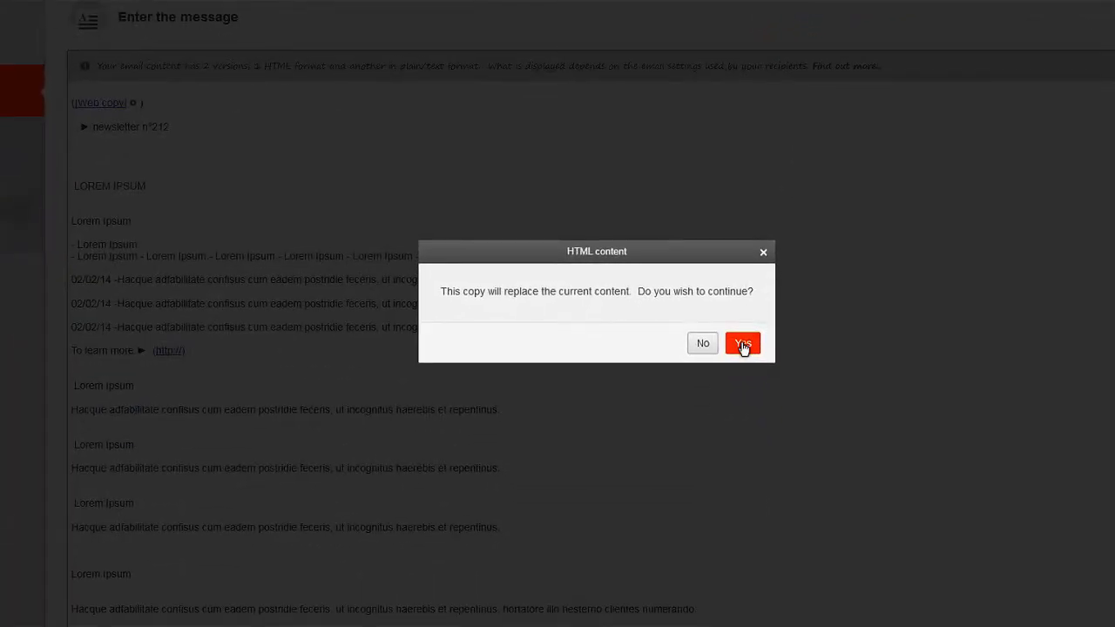
{"action": "left_click", "coordinate": [741, 343]}
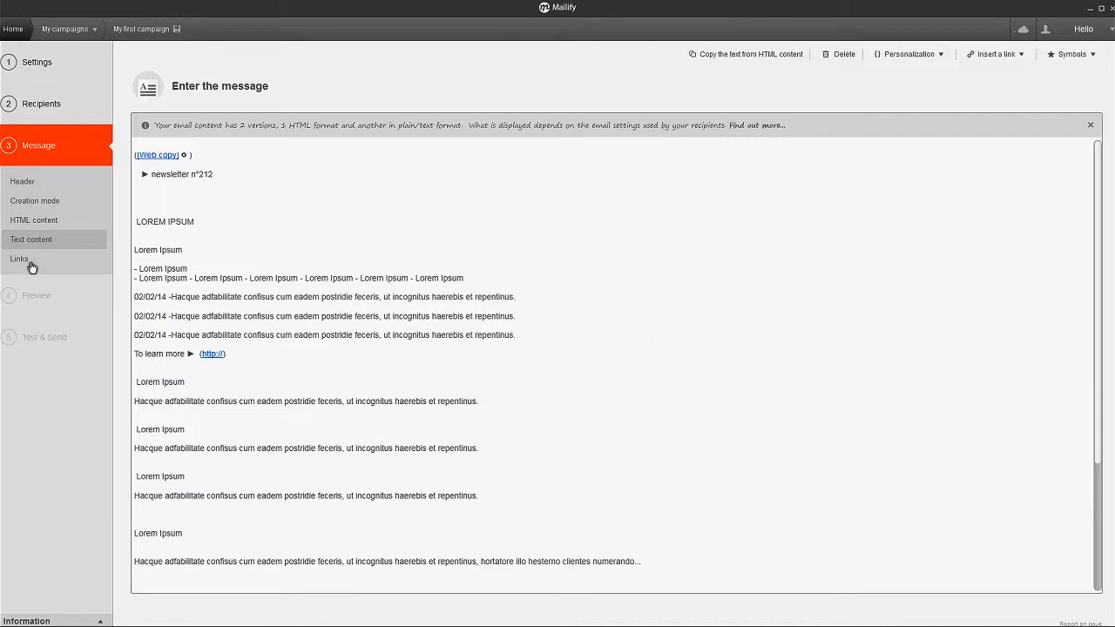
{"action": "left_click", "coordinate": [19, 259]}
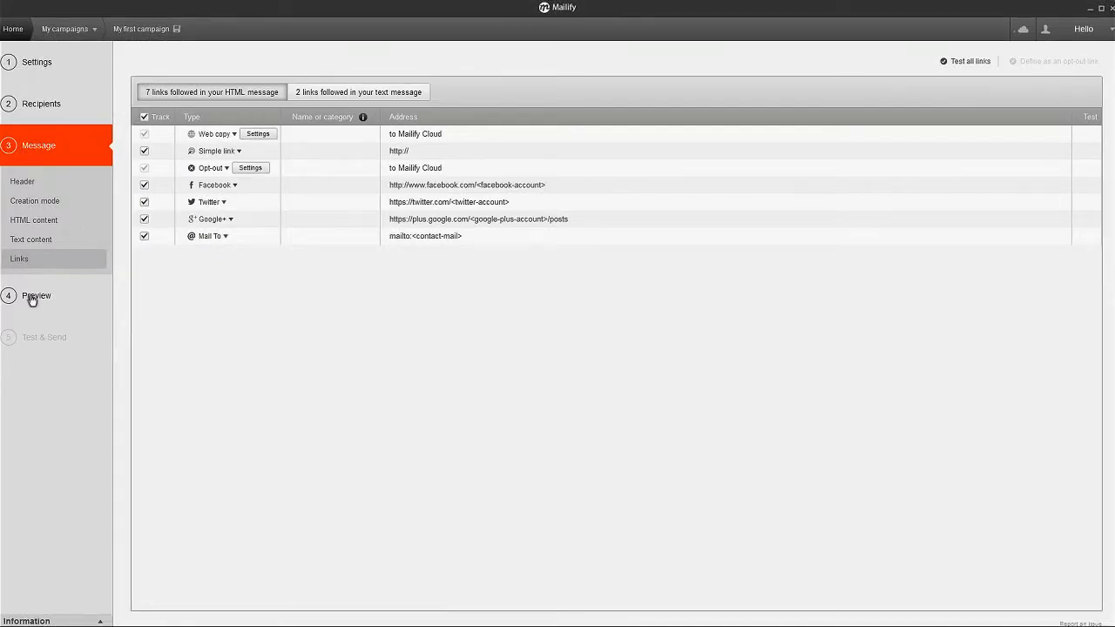
{"action": "left_click", "coordinate": [37, 296]}
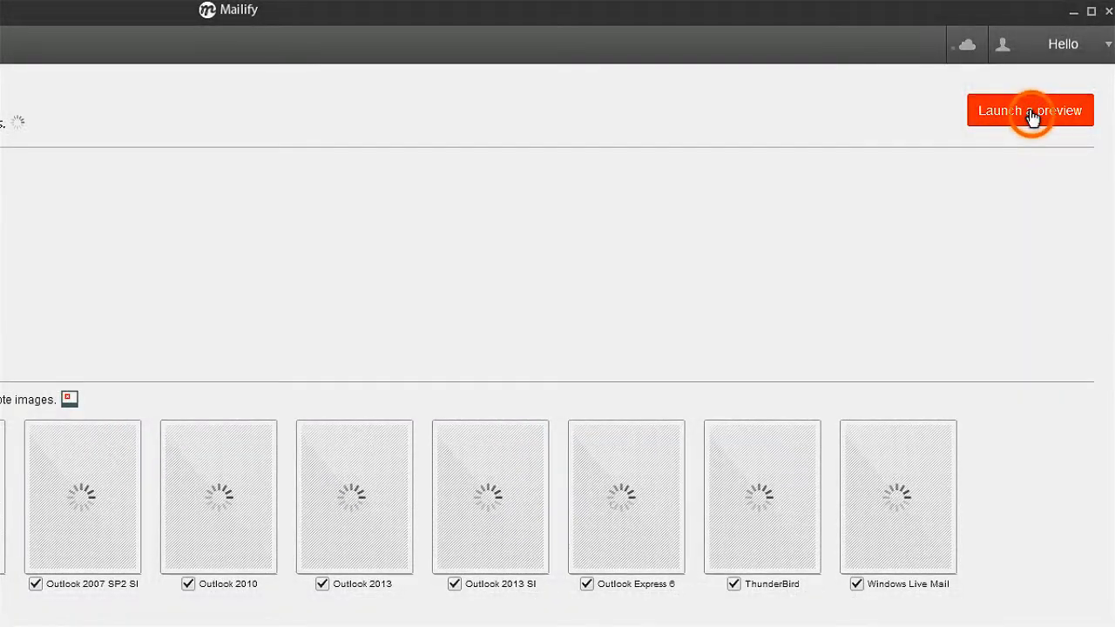
- Launch client previews and view the delivered test message in Outlook Web App
{"action": "left_click", "coordinate": [1029, 110]}
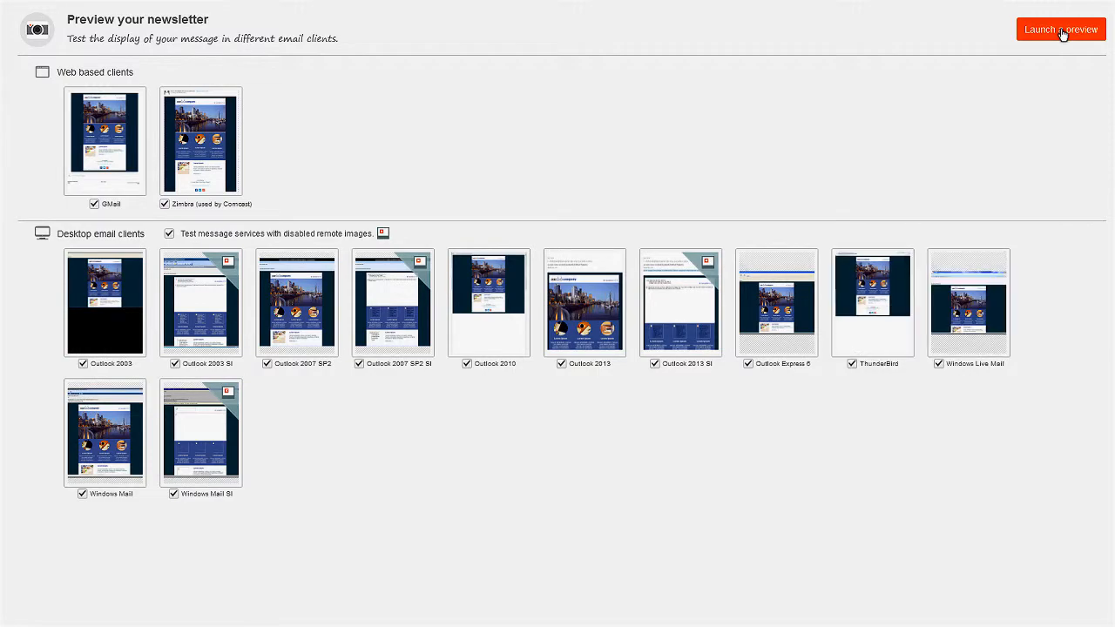
{"action": "left_click", "coordinate": [1061, 29]}
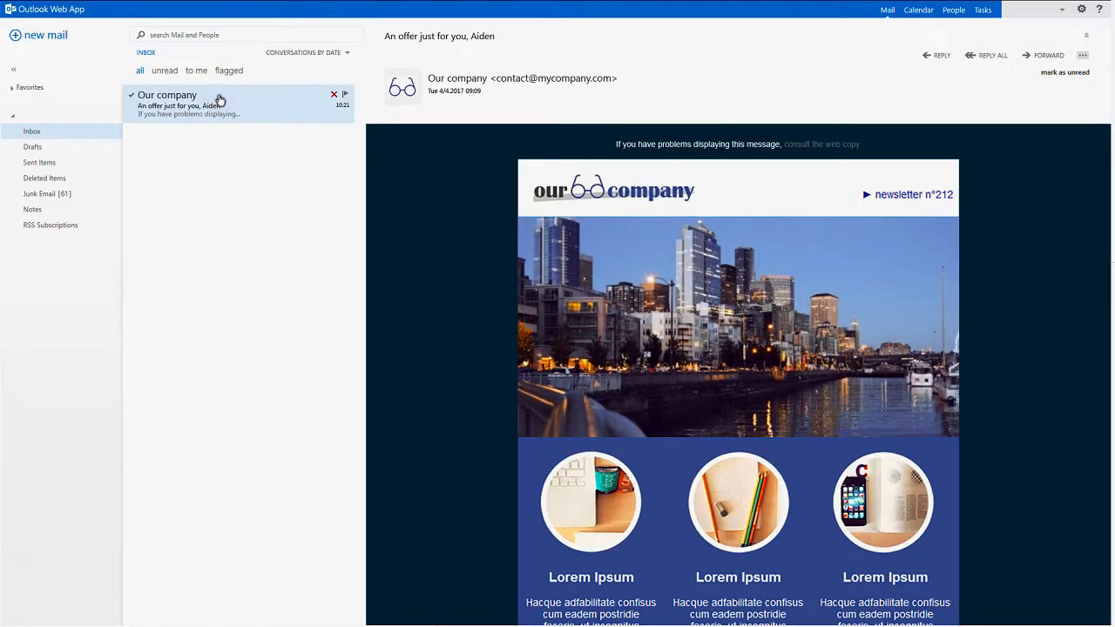
{"action": "mouse_move", "coordinate": [738, 244]}
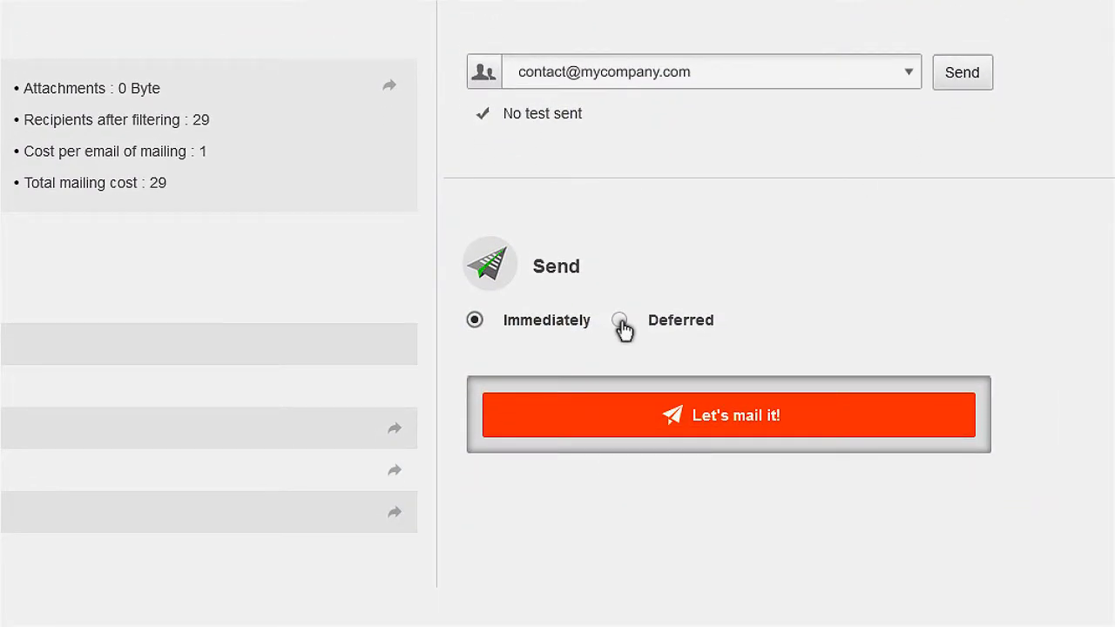
- Check the Deferred option, then send 'My first campaign' immediately with "Let's mail it!"
{"action": "left_click", "coordinate": [620, 319]}
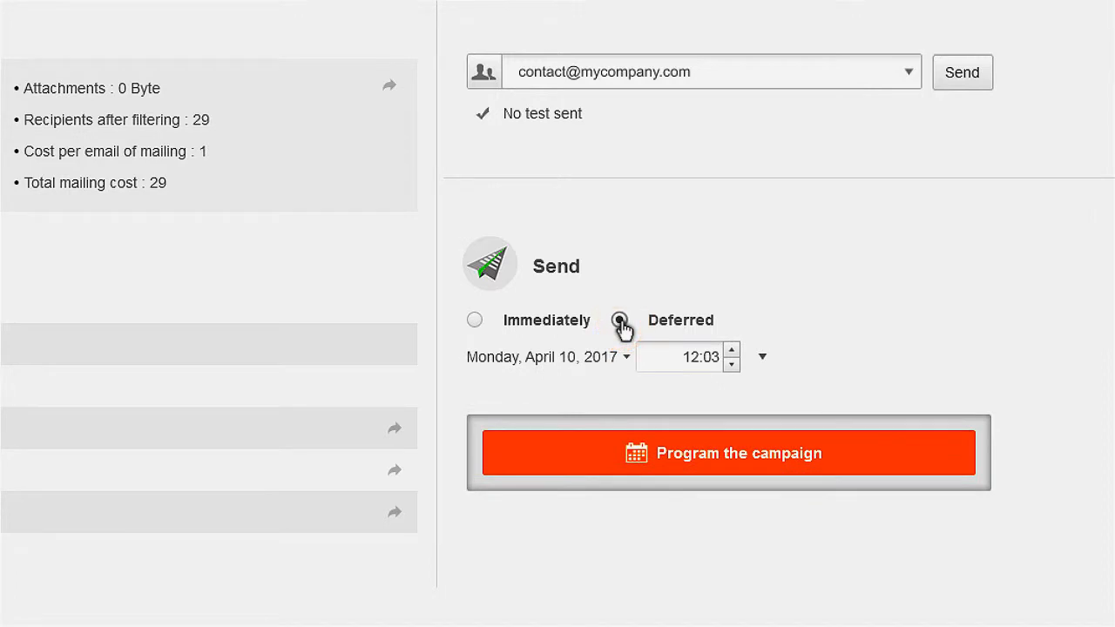
{"action": "left_click", "coordinate": [474, 320]}
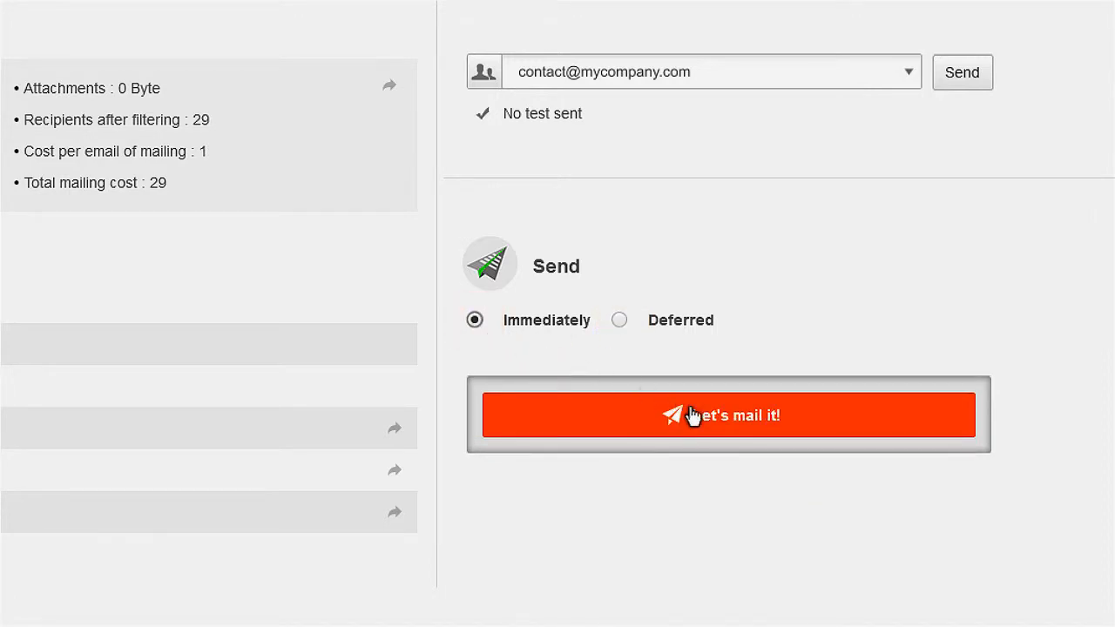
{"action": "left_click", "coordinate": [729, 414]}
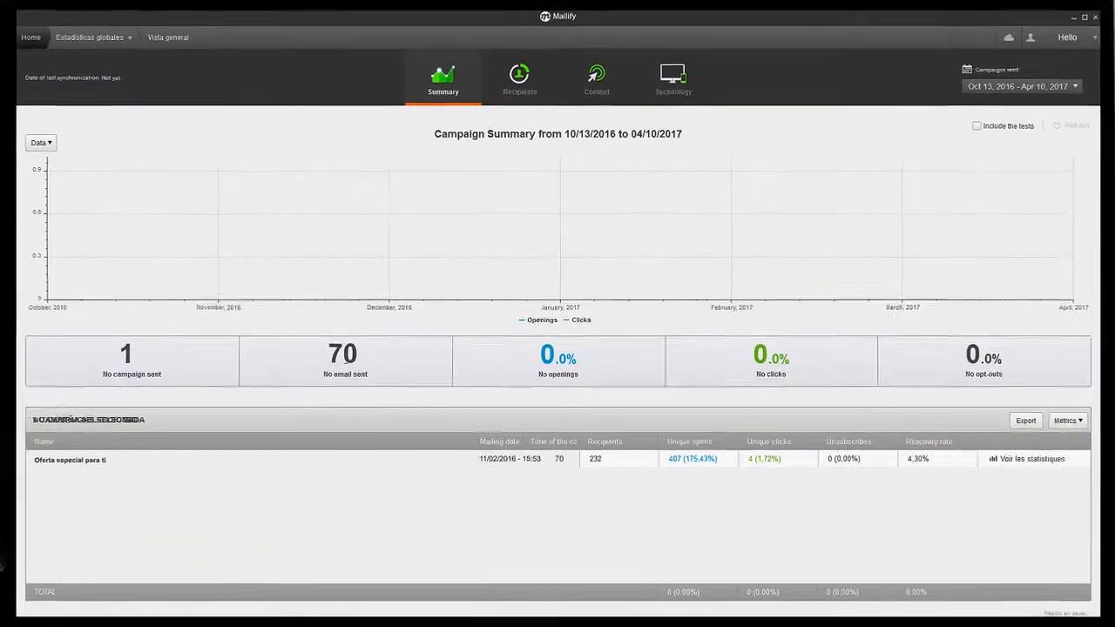